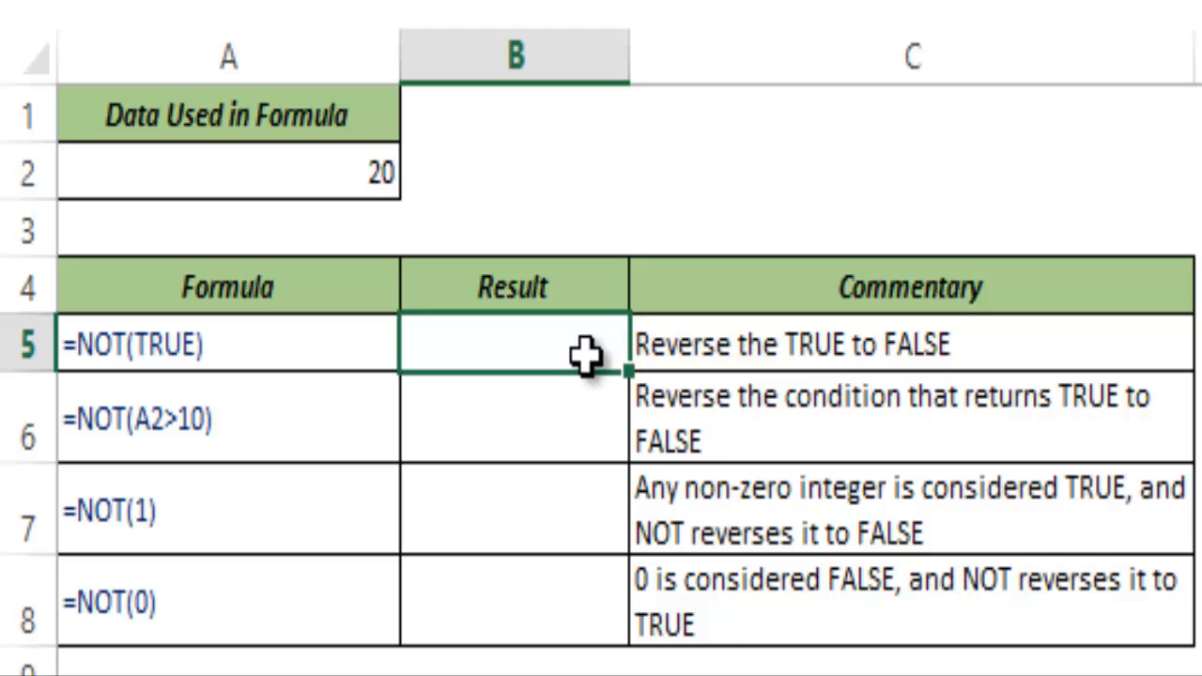
Step: Enter =NOT(TRUE) in B5, which returns FALSE, and reselect B5
{"action": "type", "text": "="}
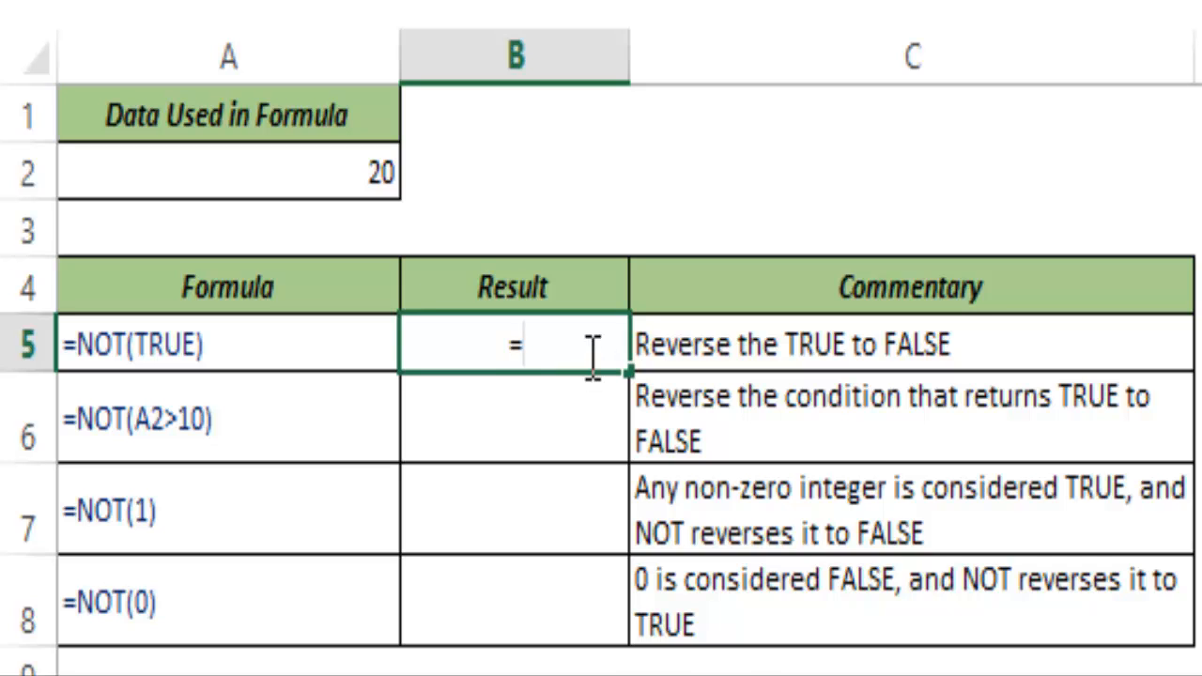
{"action": "type", "text": "Not"}
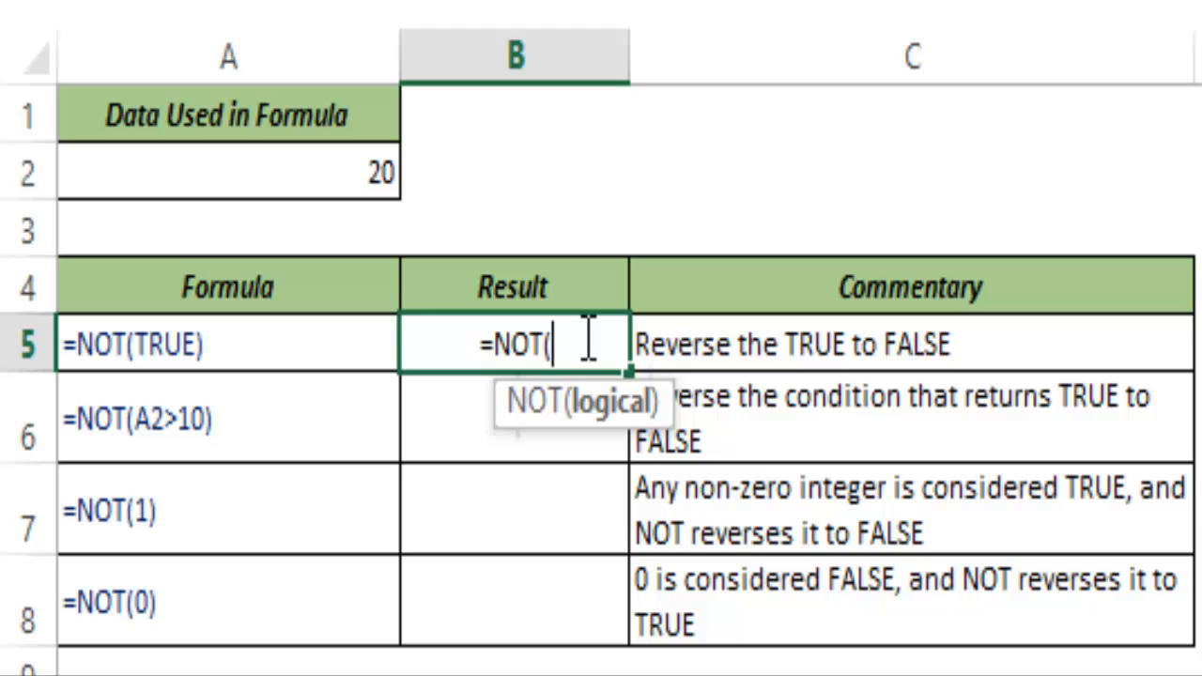
{"action": "type", "text": "Tru"}
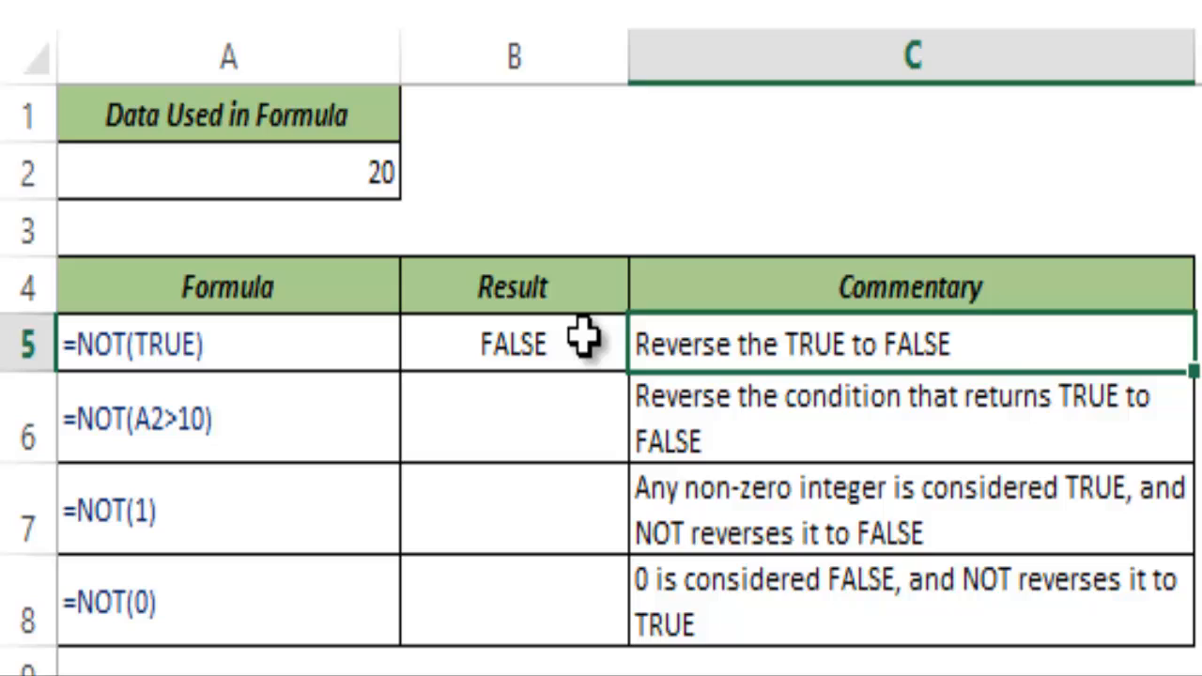
{"action": "left_click", "coordinate": [512, 344]}
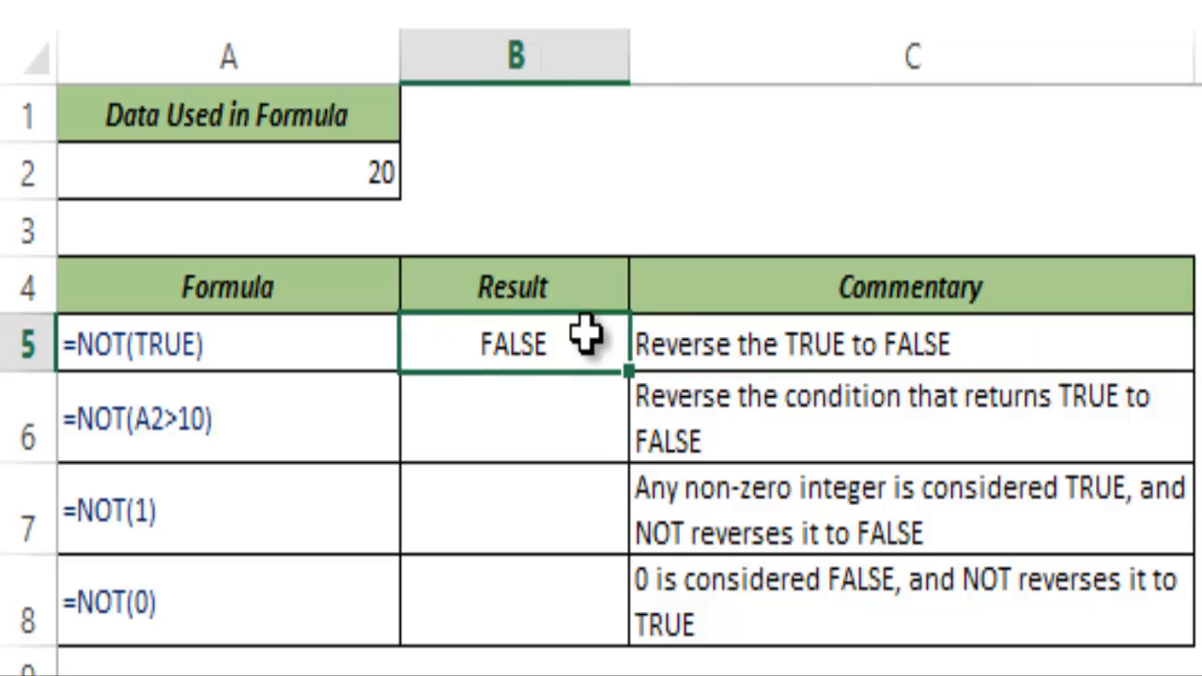
{"action": "mouse_move", "coordinate": [583, 381]}
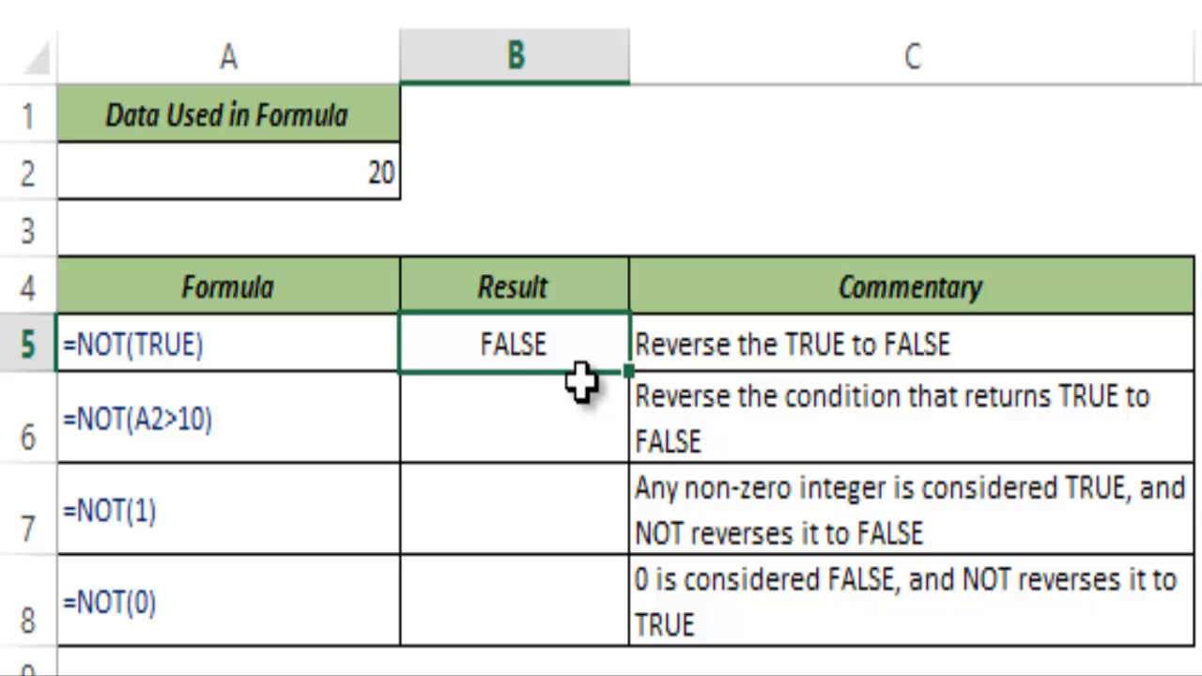
Step: Rewrite the NOT formula in B5 so it returns TRUE, then select B6
{"action": "type", "text": "=nOT"}
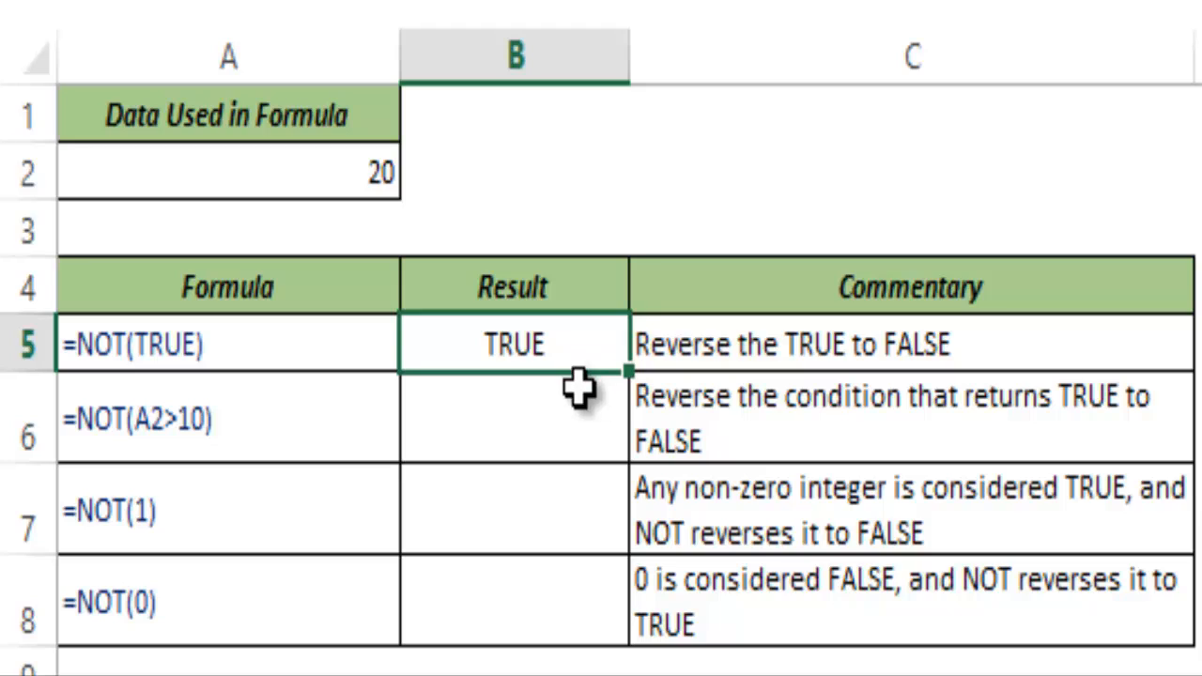
{"action": "left_click", "coordinate": [513, 419]}
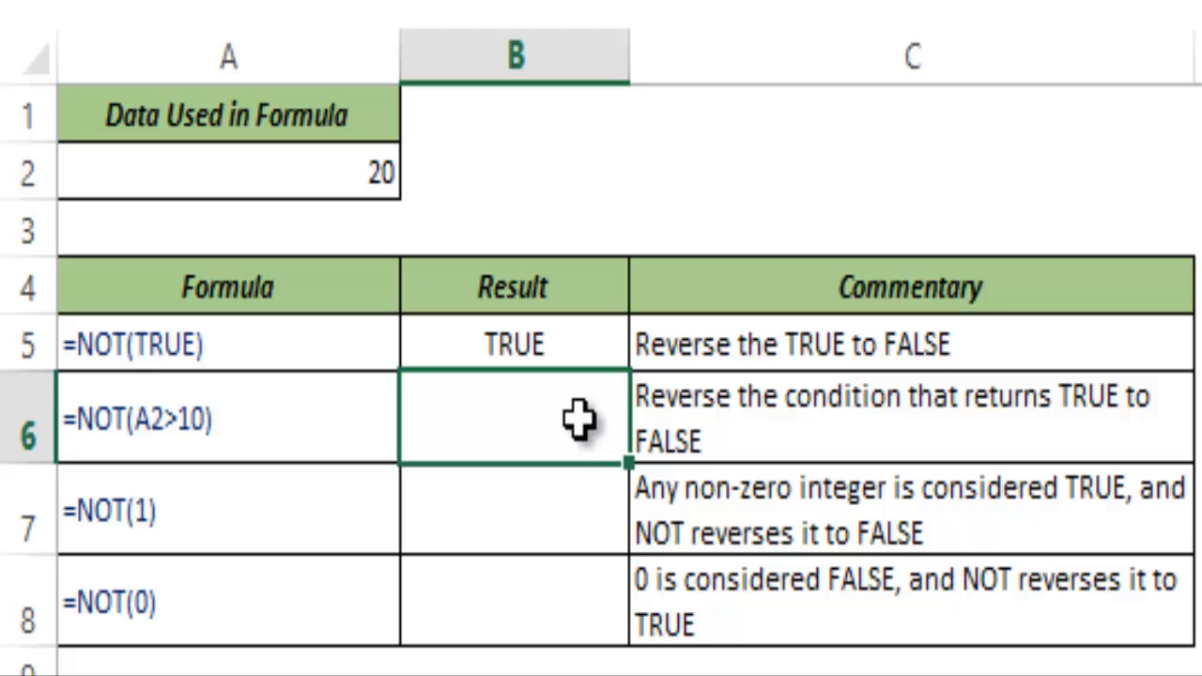
Step: Enter =NOT(A2>10) in B6, returning FALSE
{"action": "type", "text": "=NOT("}
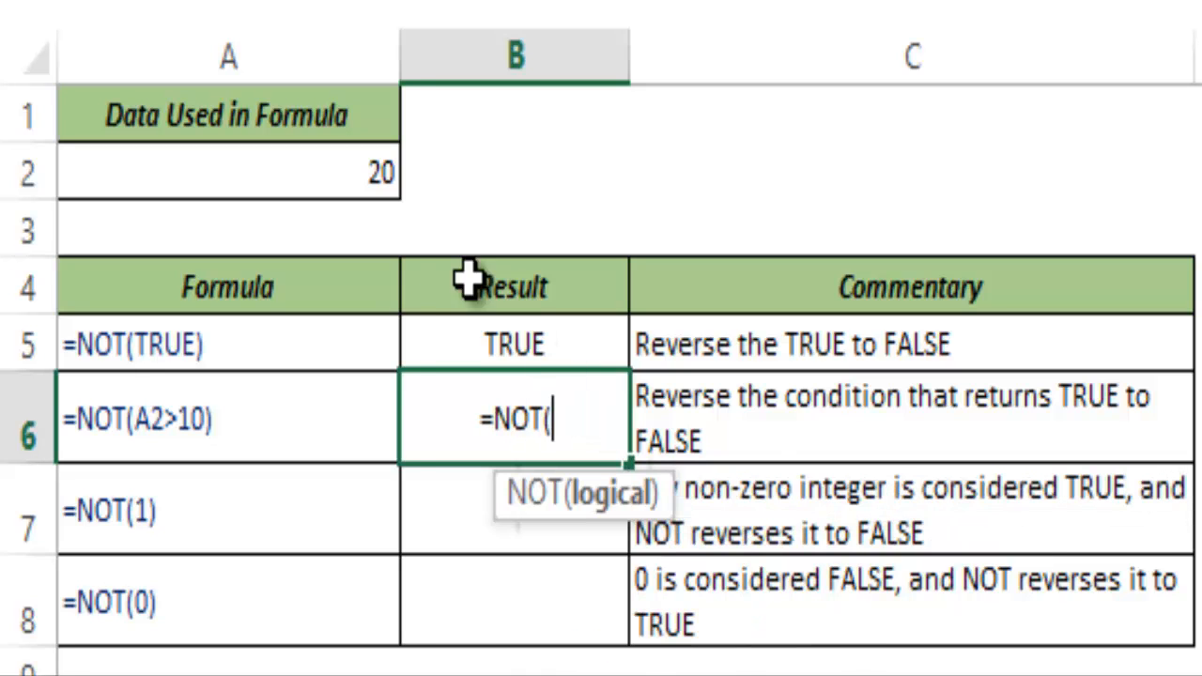
{"action": "left_click", "coordinate": [225, 172]}
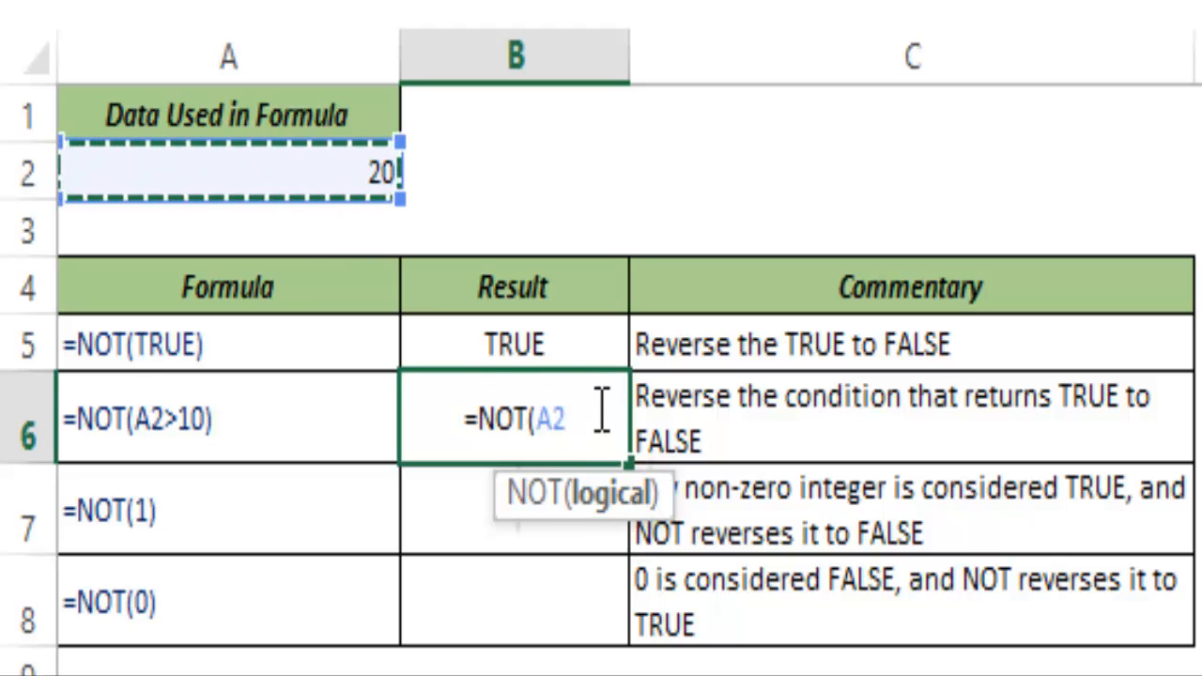
{"action": "type", "text": ">10)"}
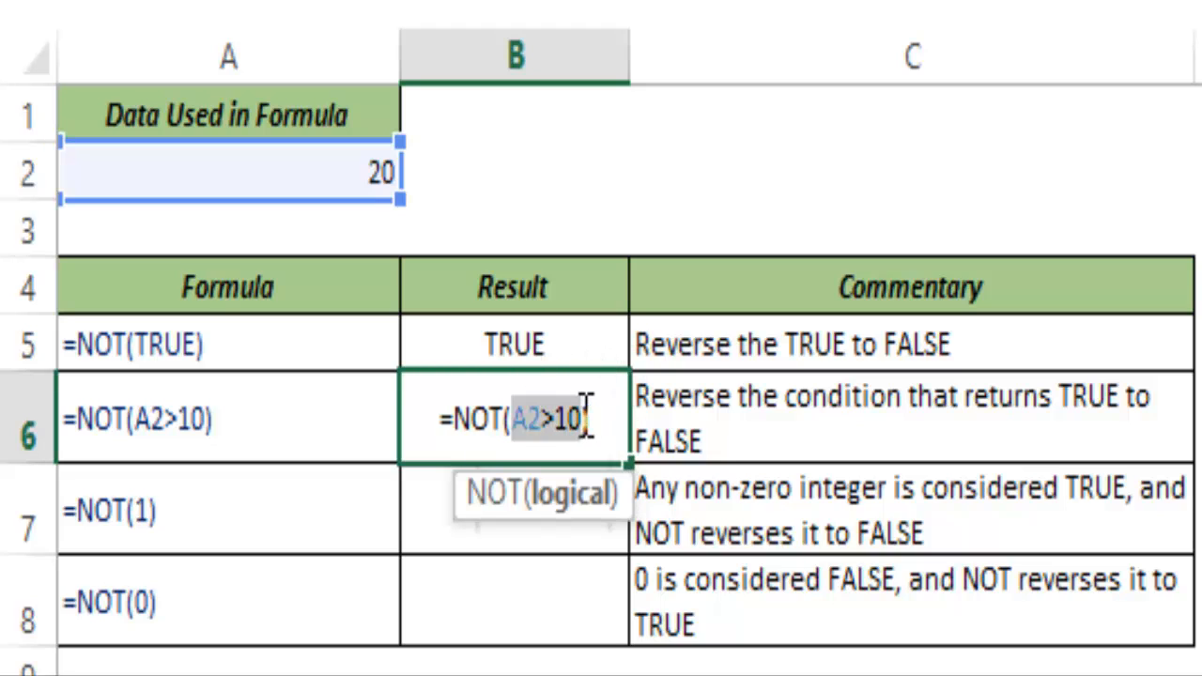
{"action": "type", "text": "TRUE"}
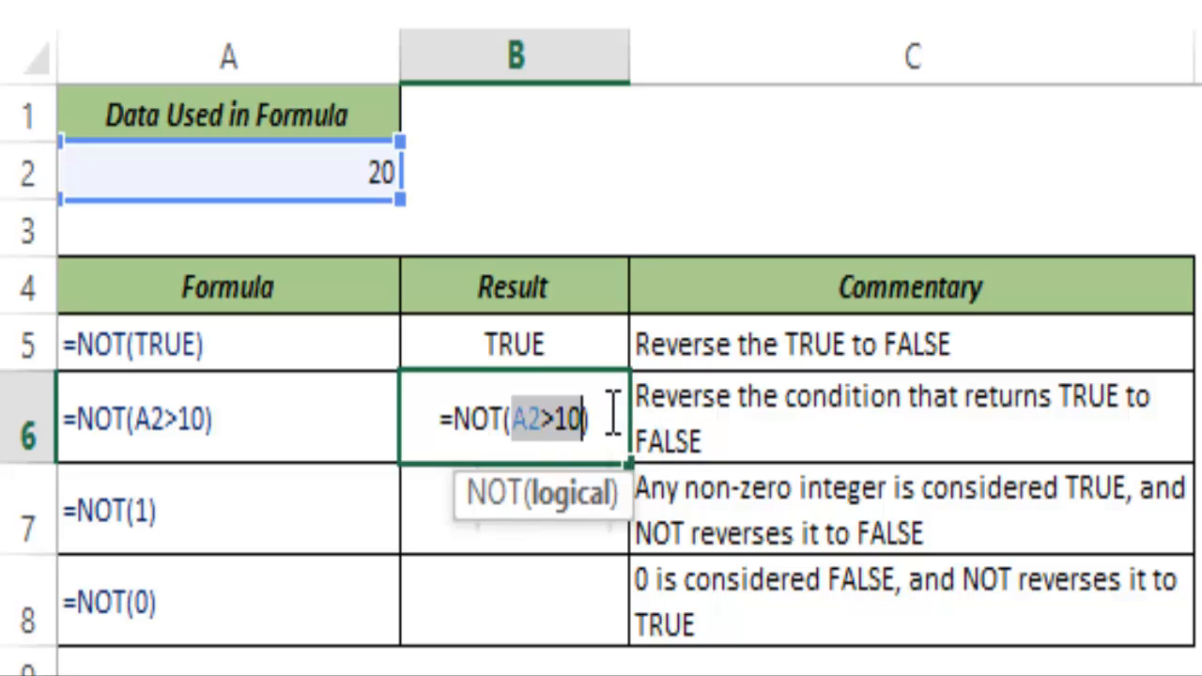
{"action": "key", "text": "Enter"}
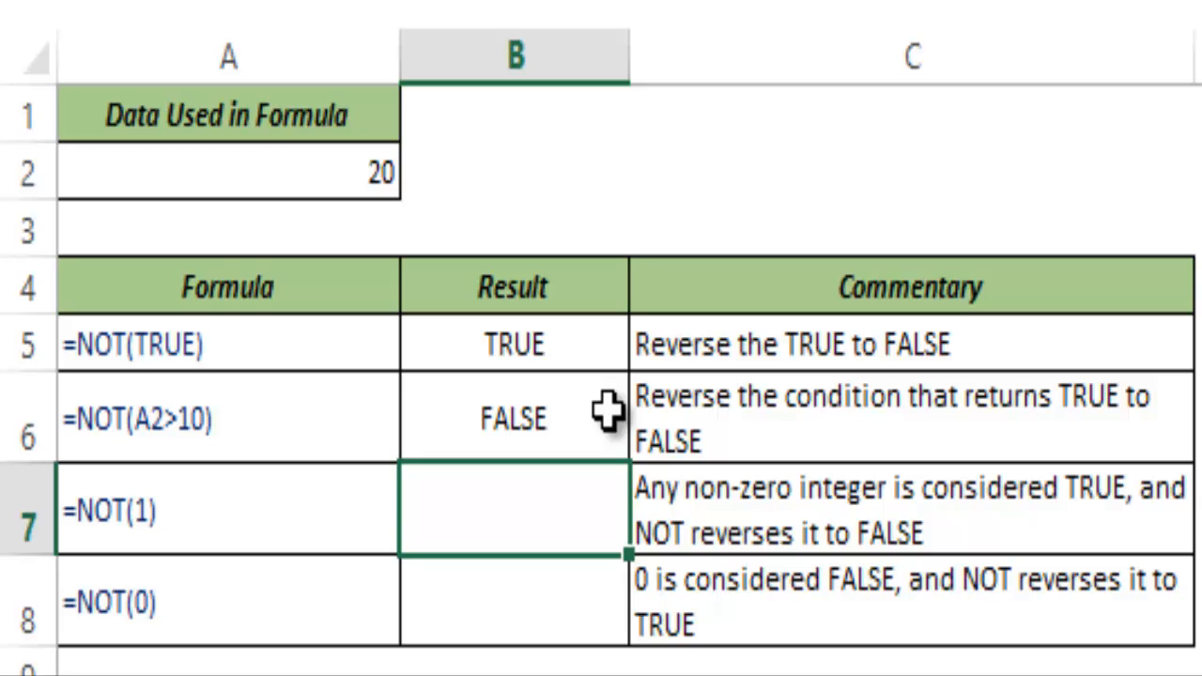
Step: Enter =NOT(1) in B7, returning FALSE
{"action": "type", "text": "=nOT"}
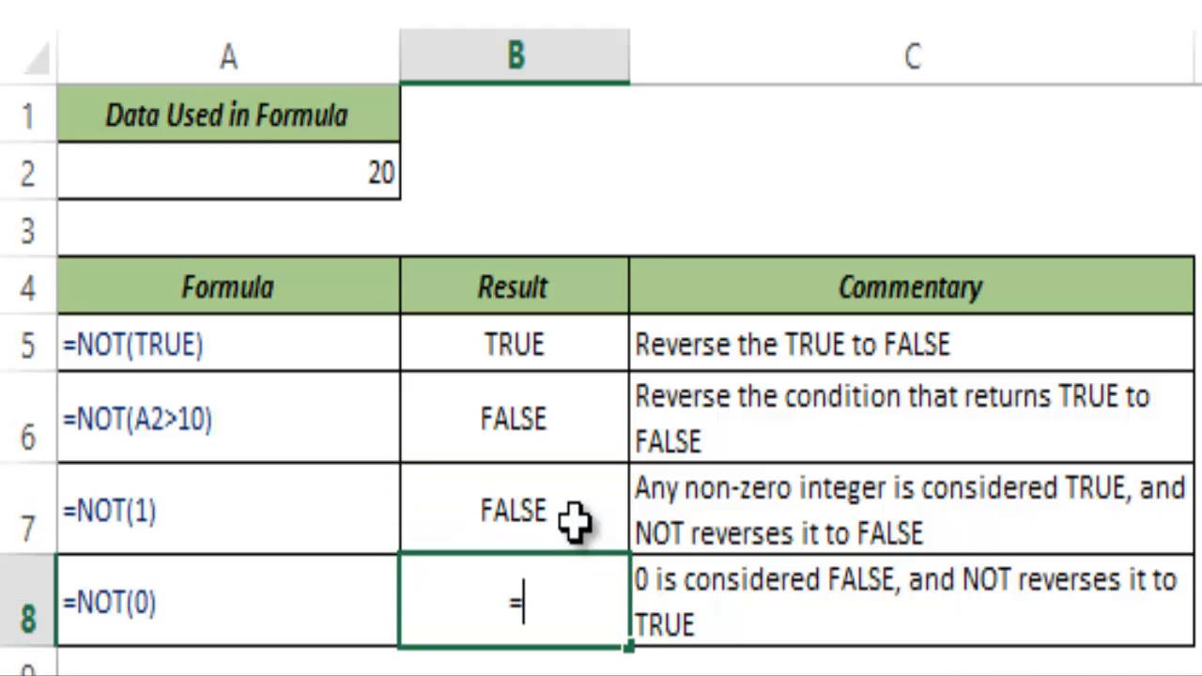
Step: Type an uncommitted NOT formula with argument 0.1 in B8
{"action": "type", "text": "NOT("}
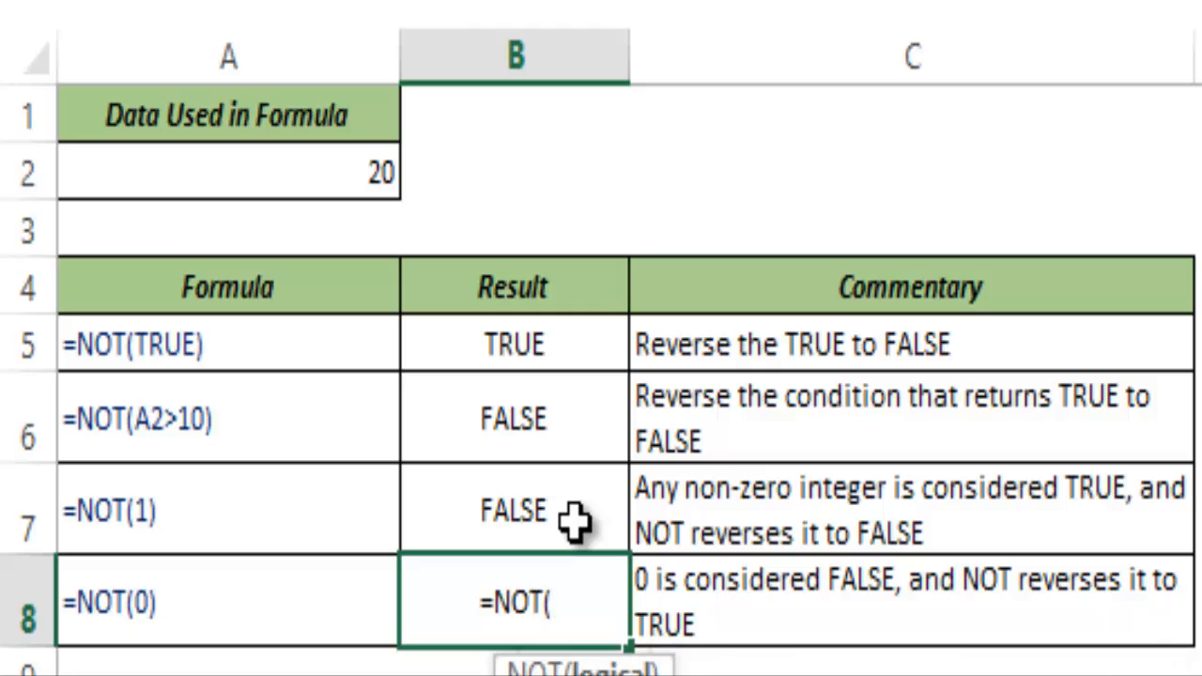
{"action": "type", "text": "0"}
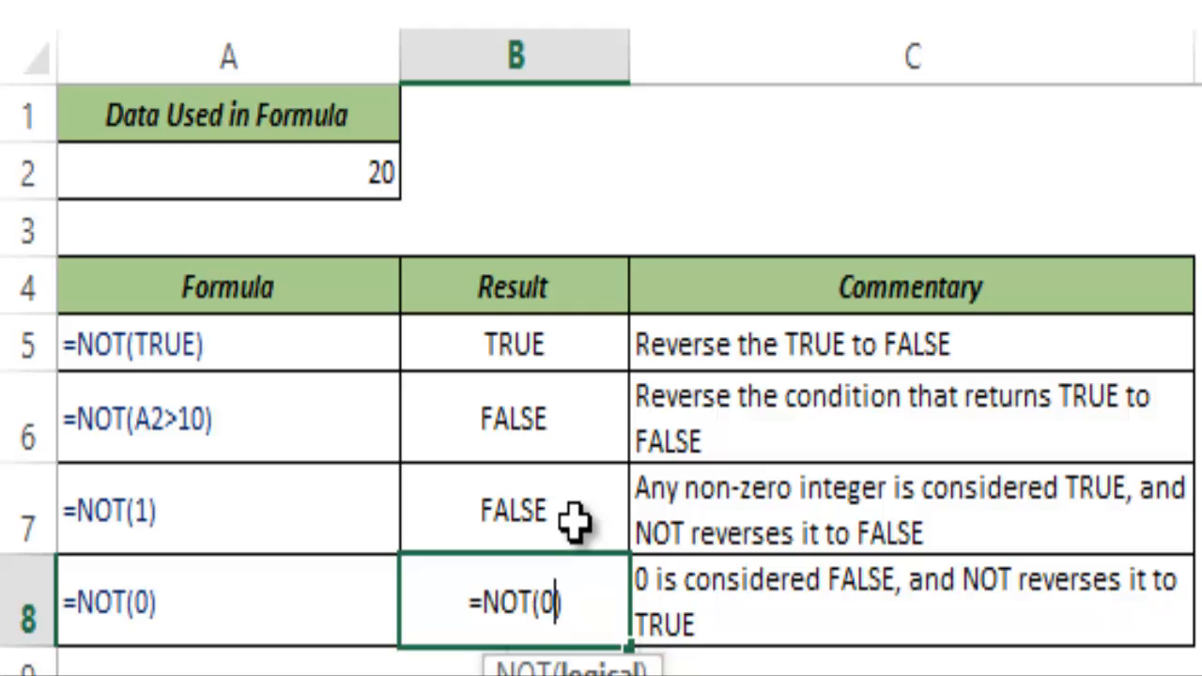
{"action": "type", "text": ".1"}
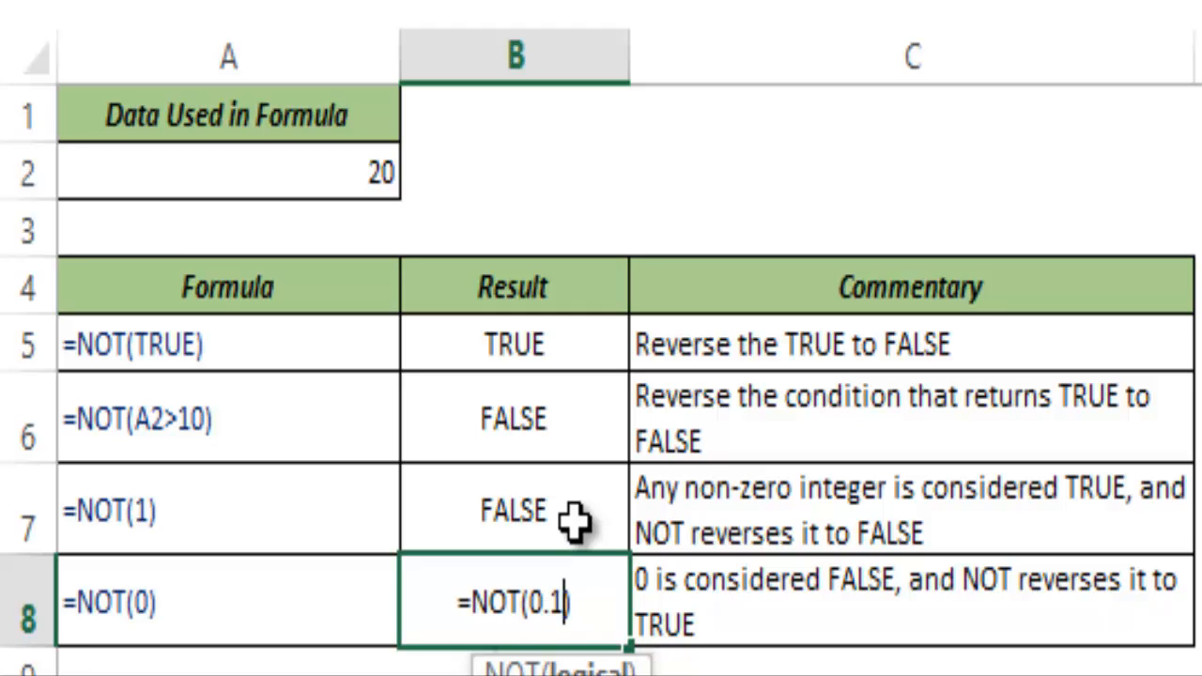